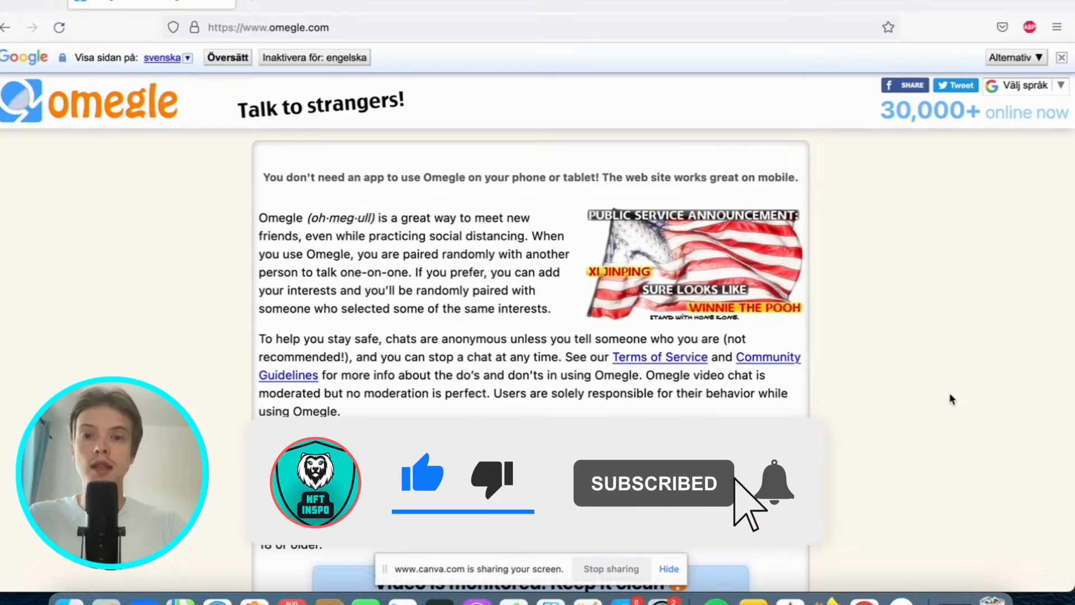
- Switch from Firefox to Google Chrome with the Omegle homepage loaded
{"action": "left_click", "coordinate": [773, 483]}
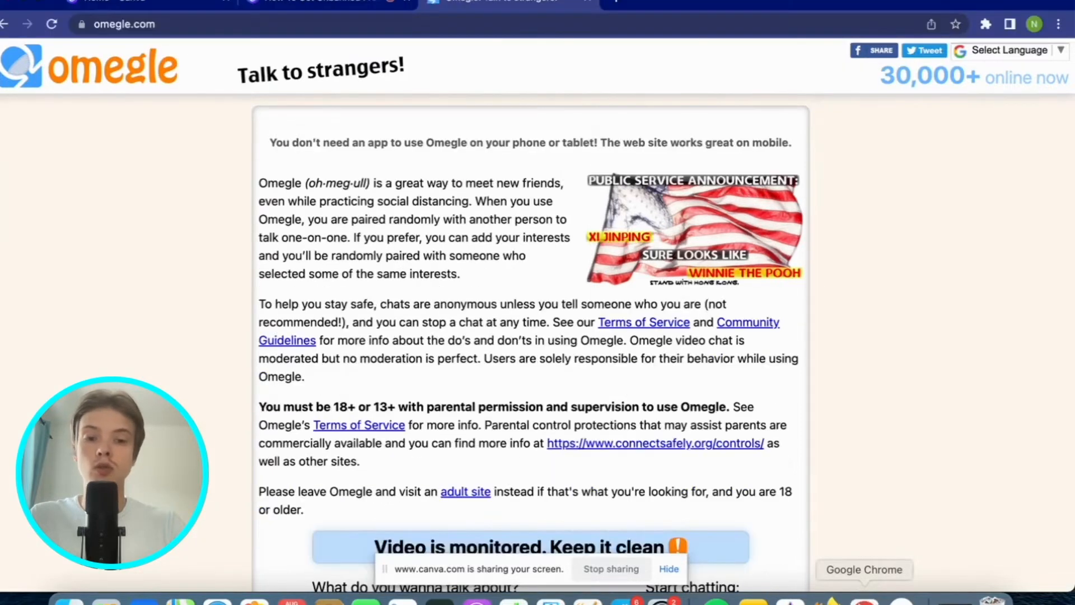
{"action": "mouse_move", "coordinate": [817, 335]}
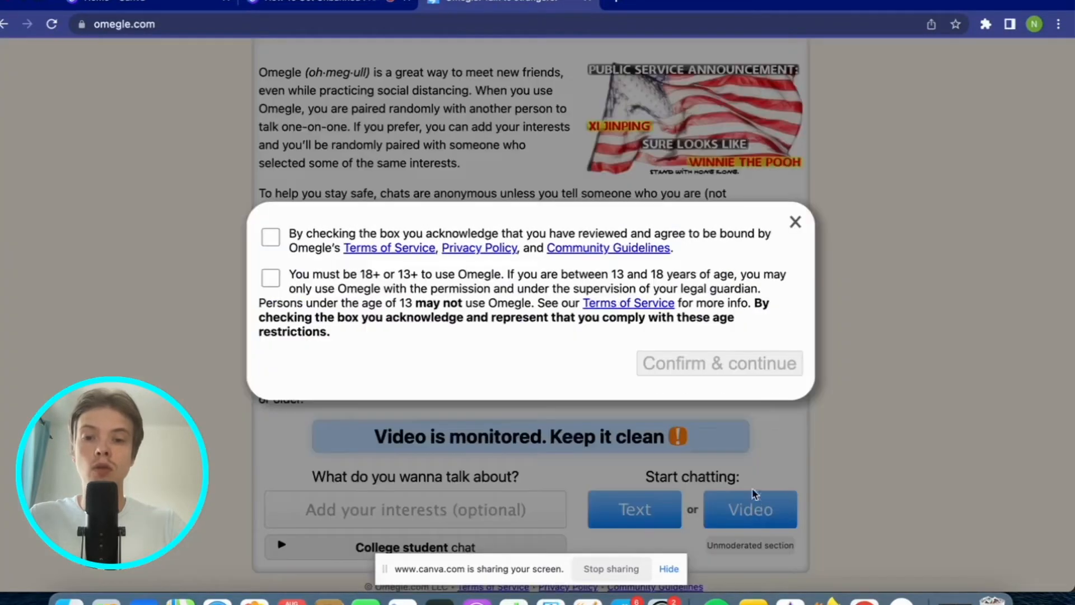
- Accept Omegle's terms and age agreements and continue to the video chat page
{"action": "left_click", "coordinate": [269, 278]}
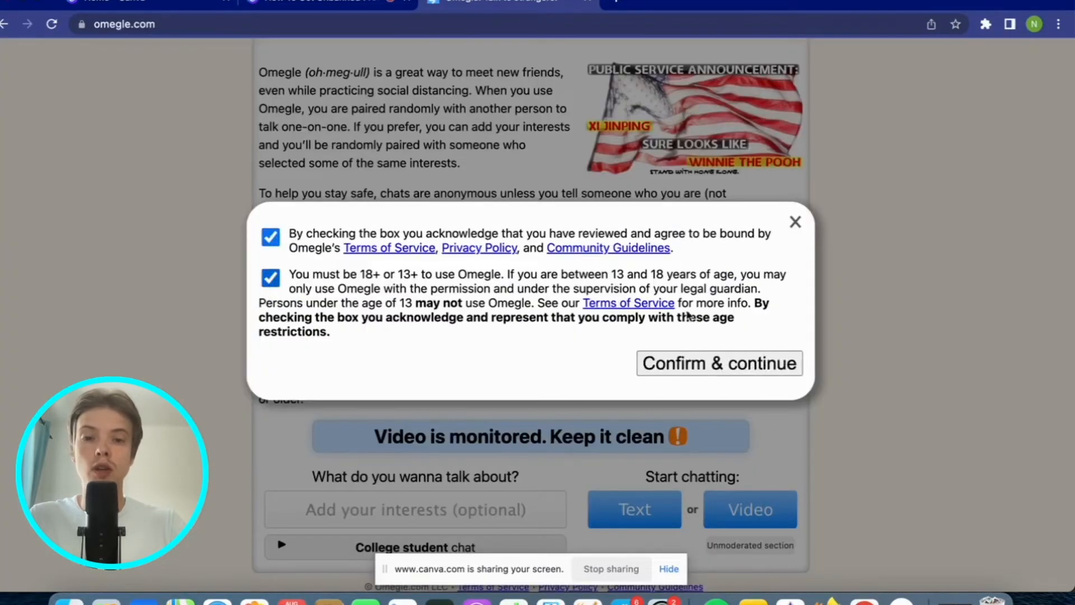
{"action": "left_click", "coordinate": [719, 362]}
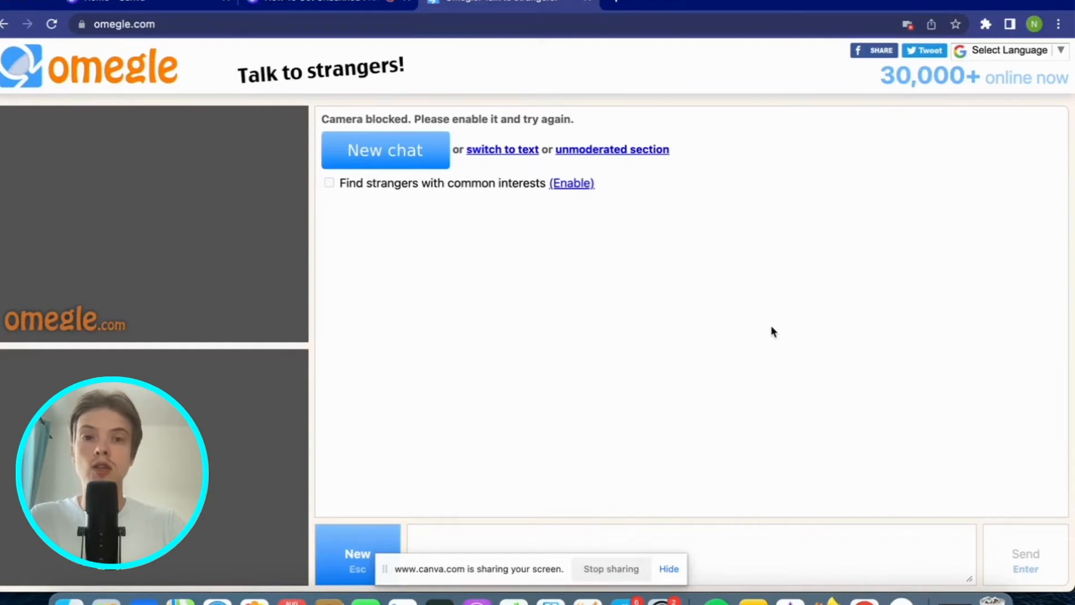
{"action": "mouse_move", "coordinate": [795, 341]}
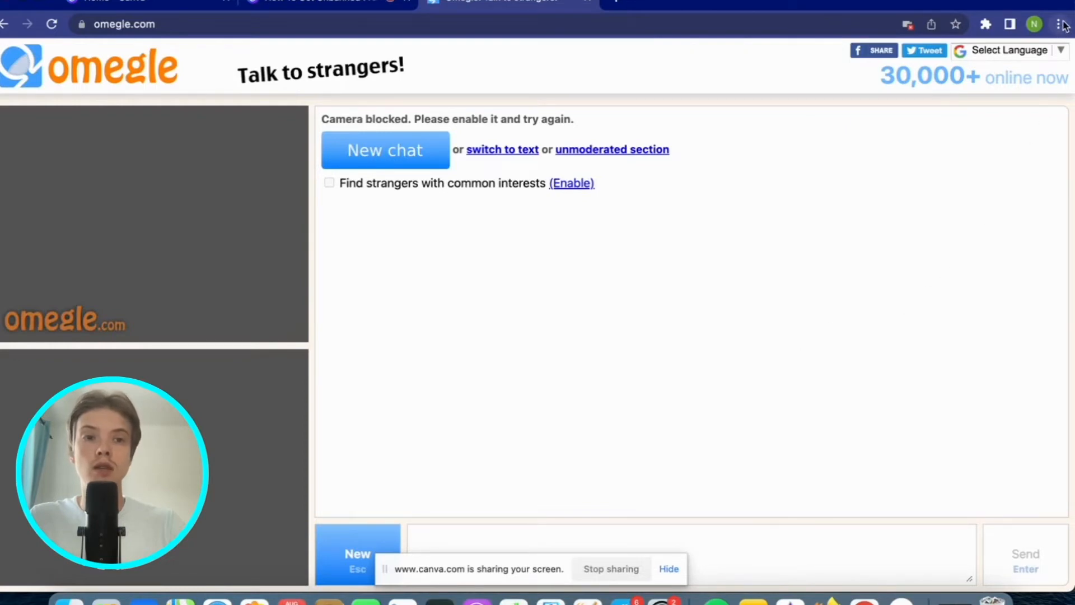
- Reach Chrome's Settings page from the three-dot menu
{"action": "left_click", "coordinate": [1061, 23]}
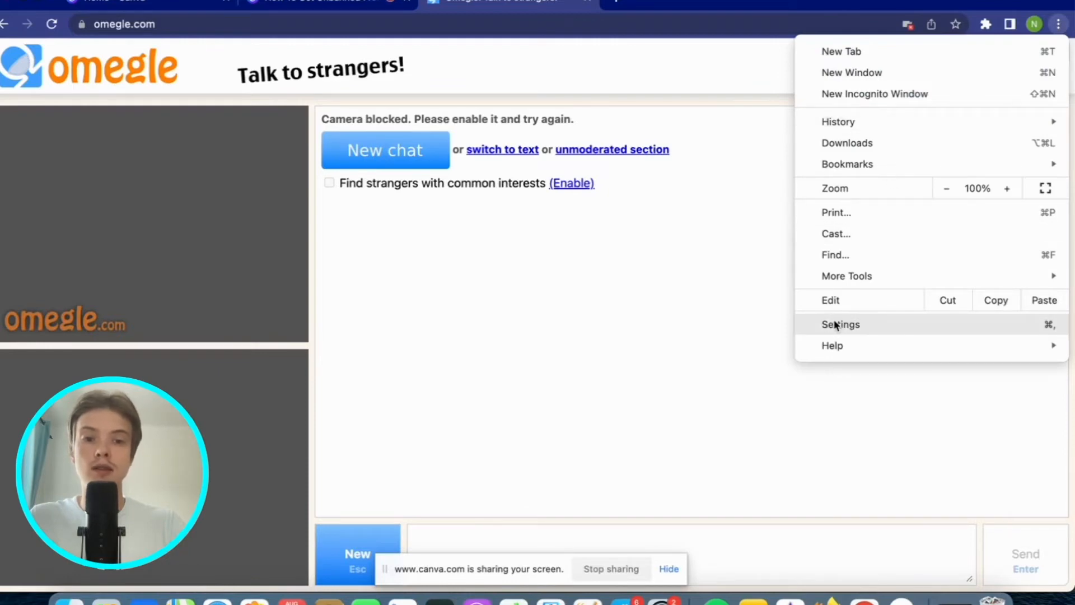
{"action": "left_click", "coordinate": [840, 325]}
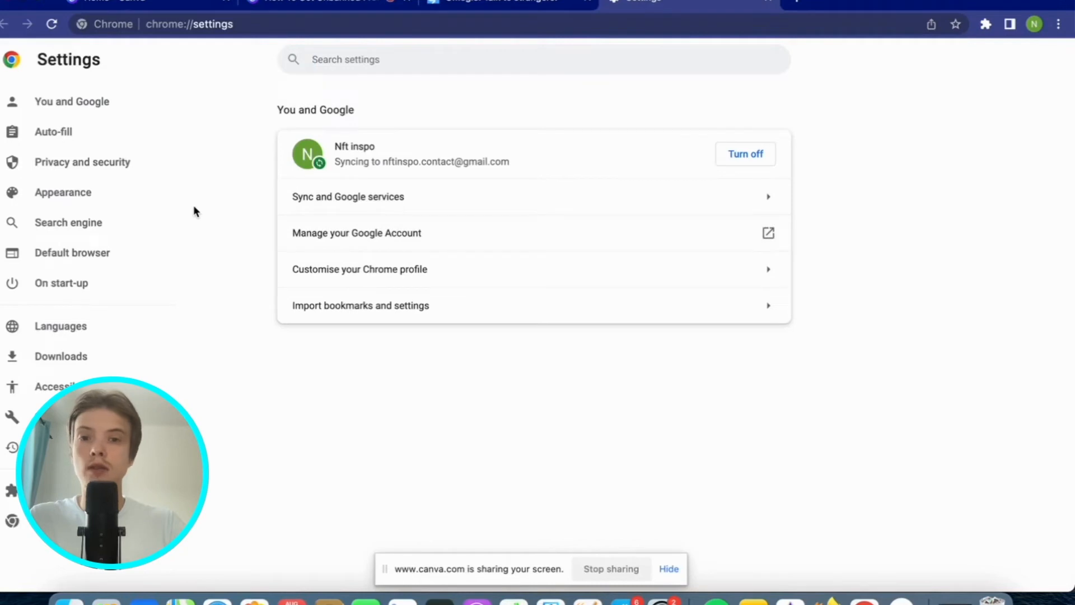
{"action": "mouse_move", "coordinate": [82, 161]}
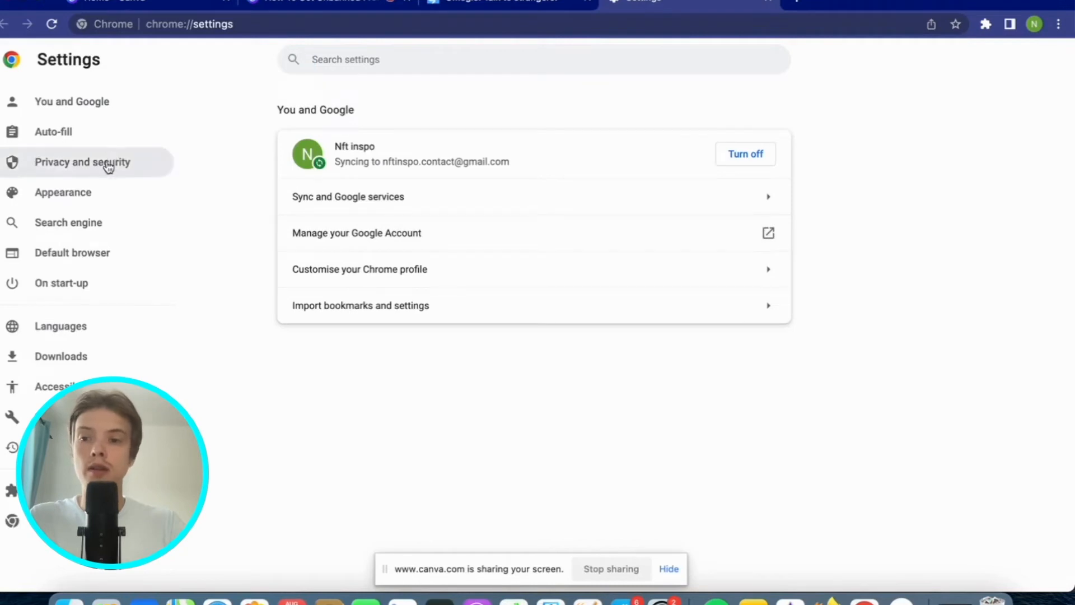
- From Privacy and security, bring up Clear browsing data with All time range and cookies ticked
{"action": "left_click", "coordinate": [82, 161]}
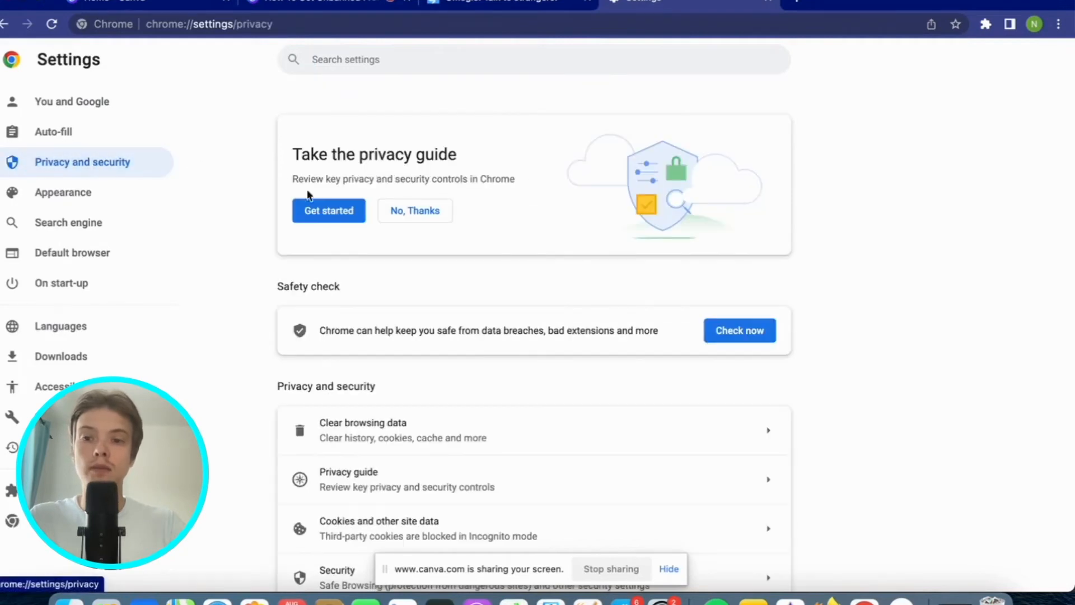
{"action": "scroll", "scroll_direction": "down", "scroll_amount": 3}
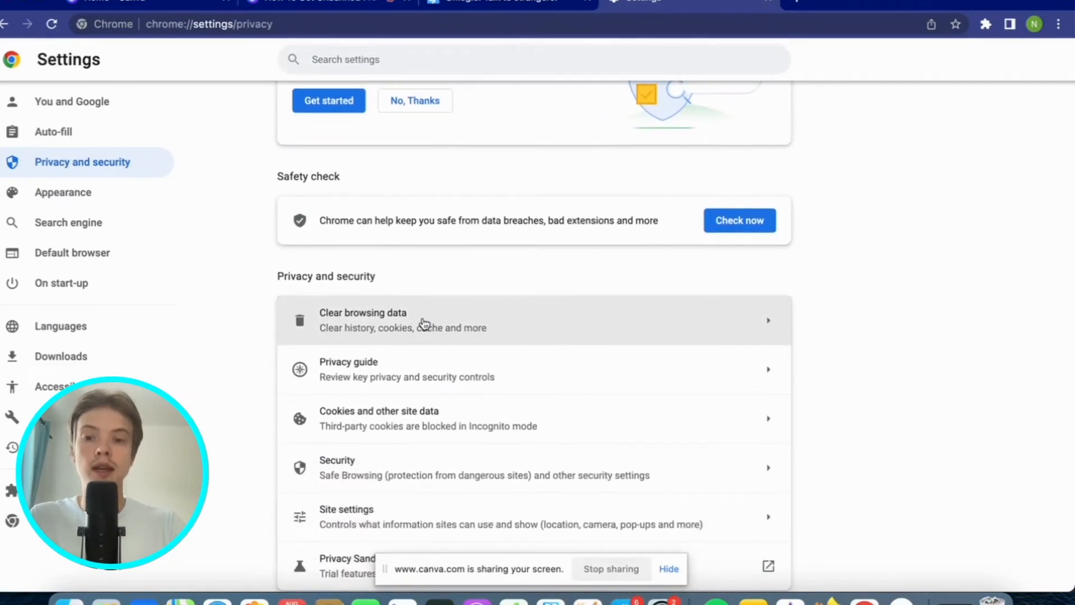
{"action": "left_click", "coordinate": [362, 319]}
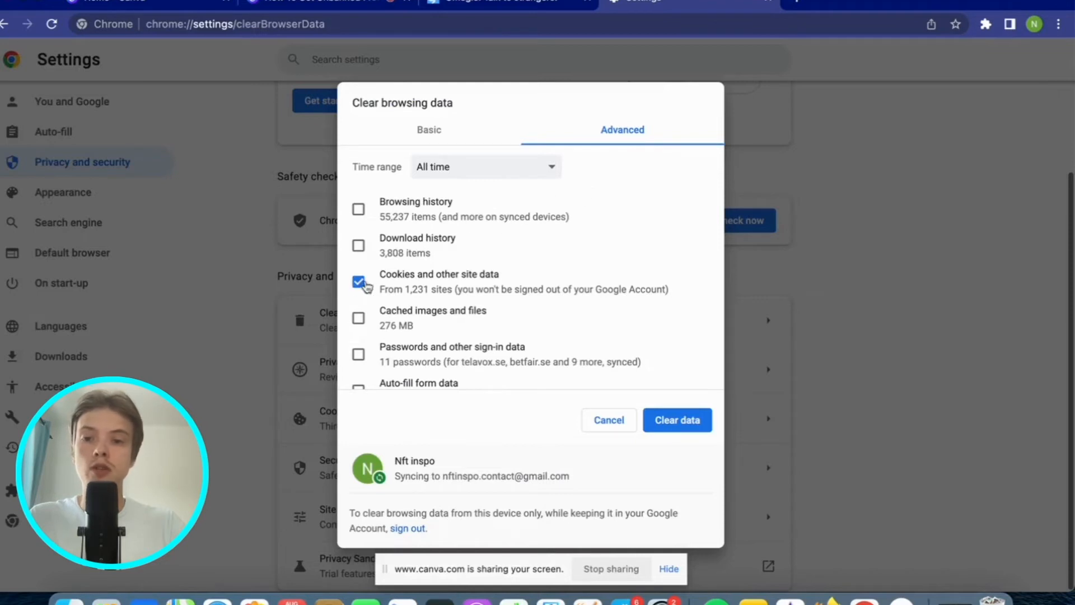
{"action": "left_click", "coordinate": [358, 282]}
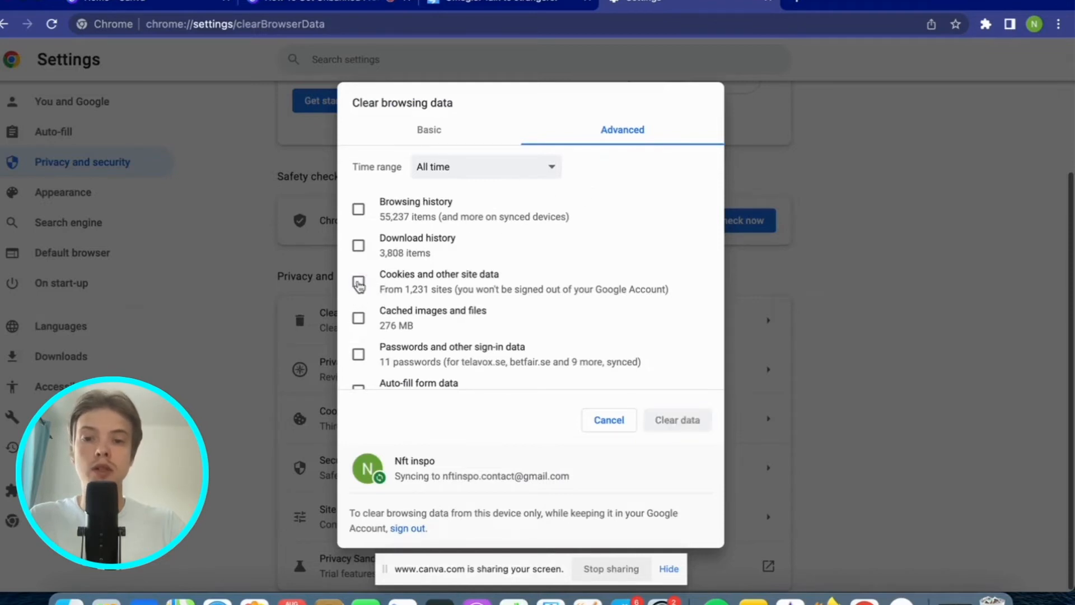
{"action": "left_click", "coordinate": [358, 282]}
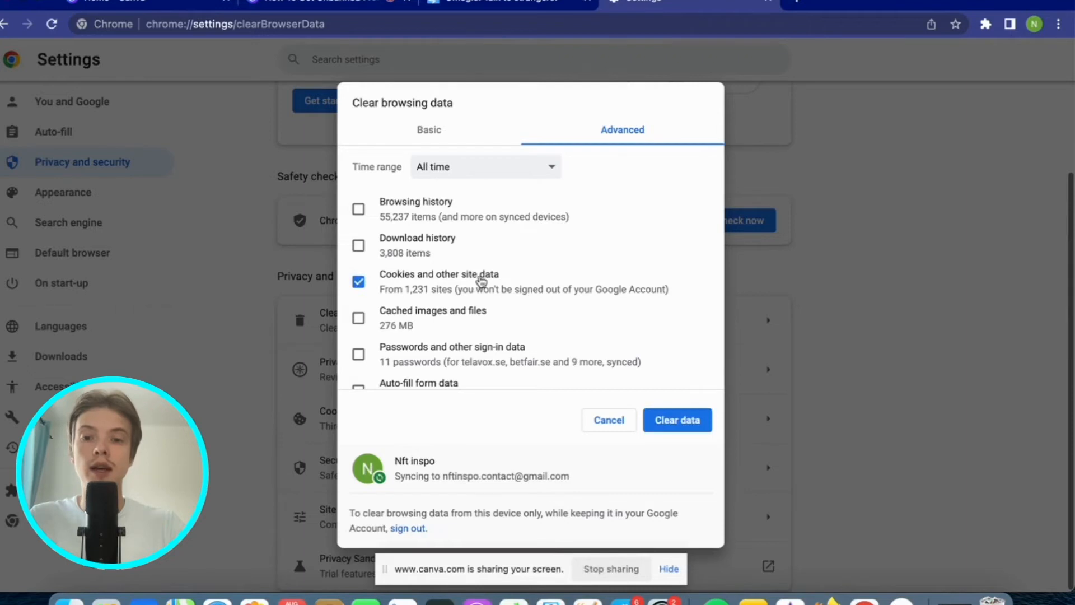
{"action": "mouse_move", "coordinate": [677, 420]}
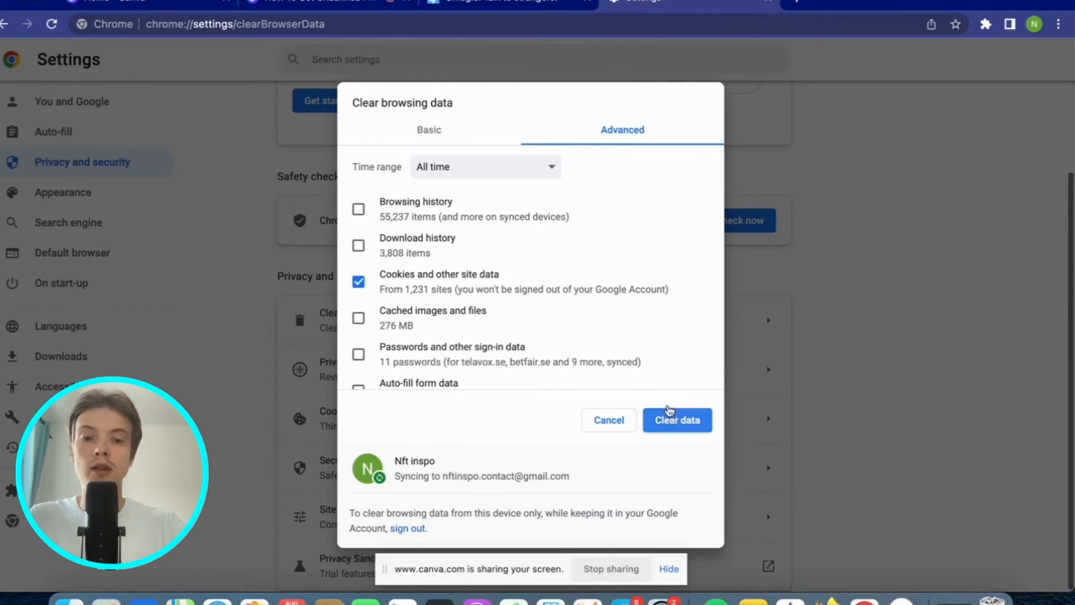
{"action": "mouse_move", "coordinate": [677, 341]}
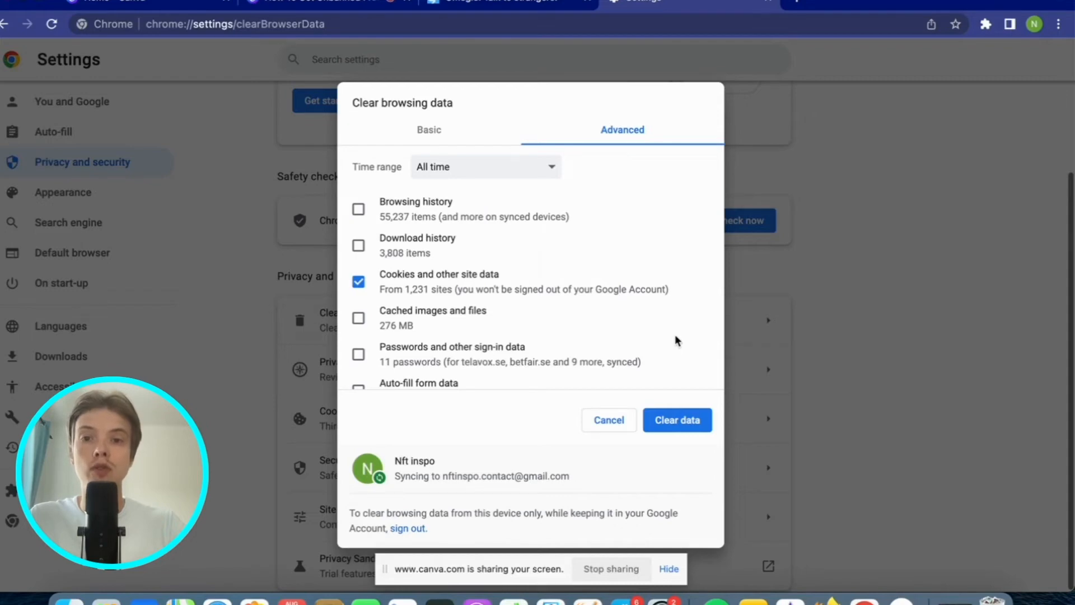
{"action": "mouse_move", "coordinate": [698, 347]}
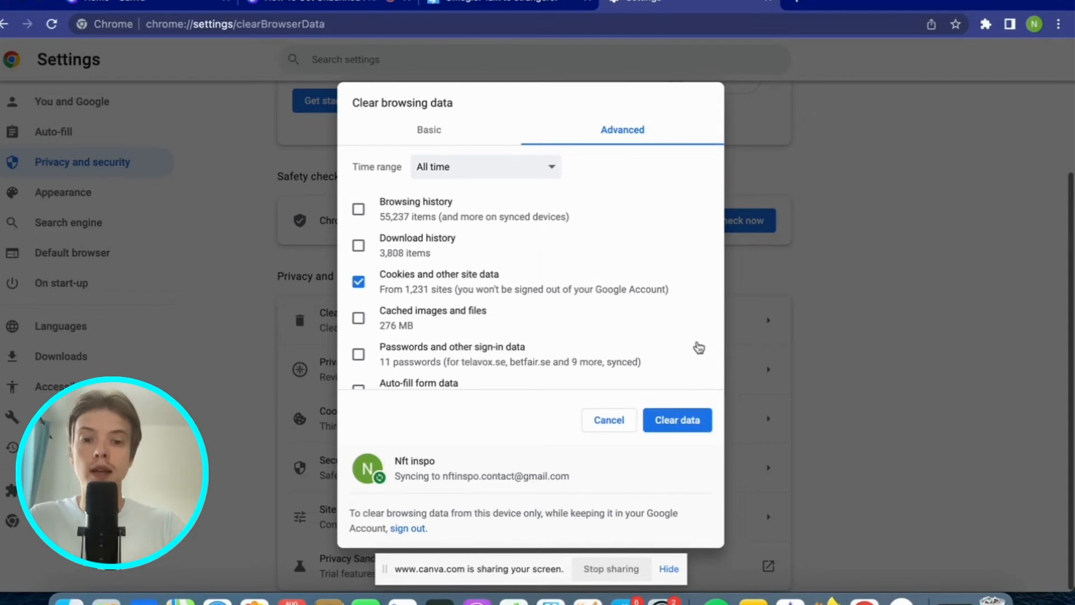
{"action": "mouse_move", "coordinate": [698, 341]}
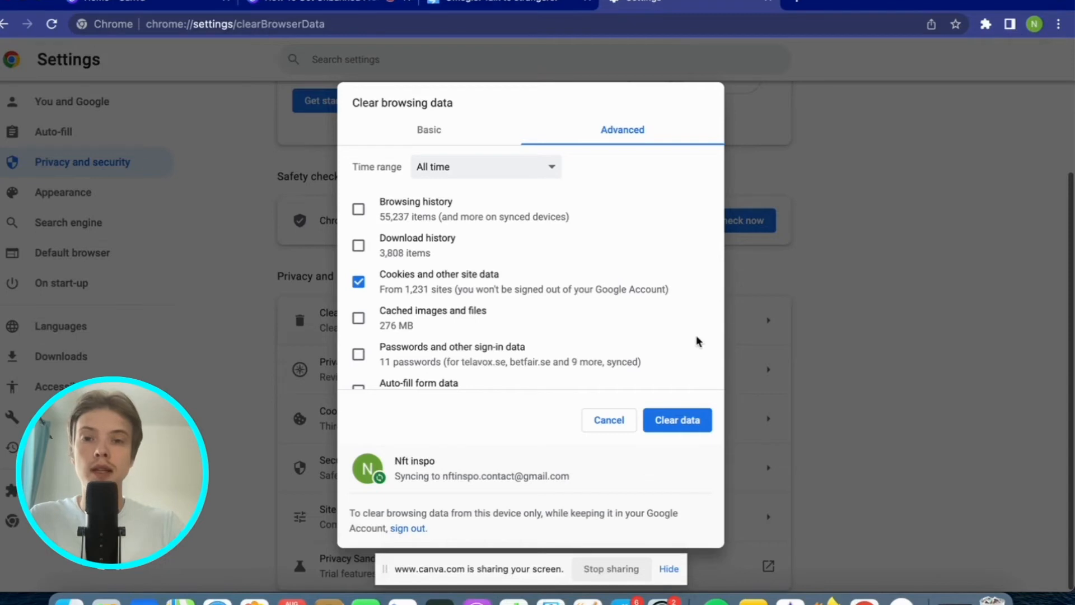